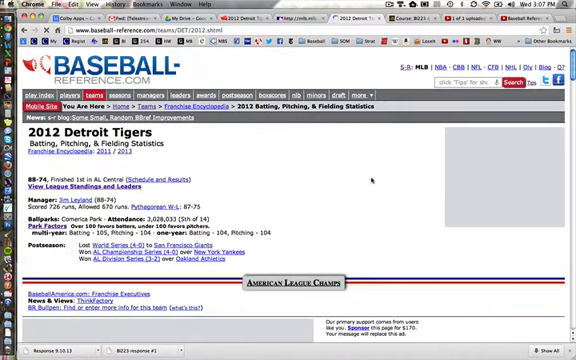
scroll("down", 3)
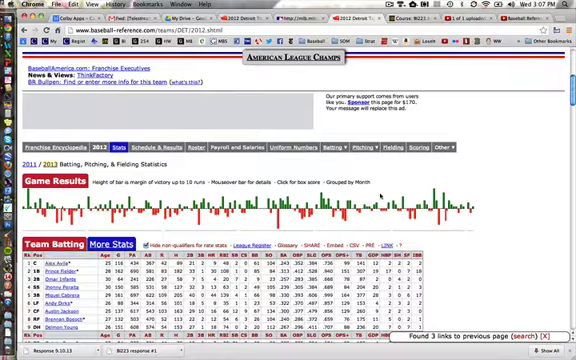
scroll("down", 3)
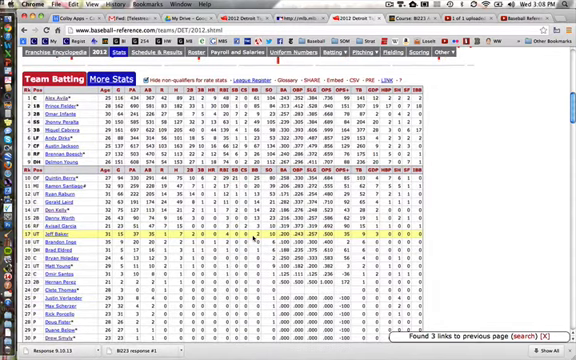
scroll("down", 3)
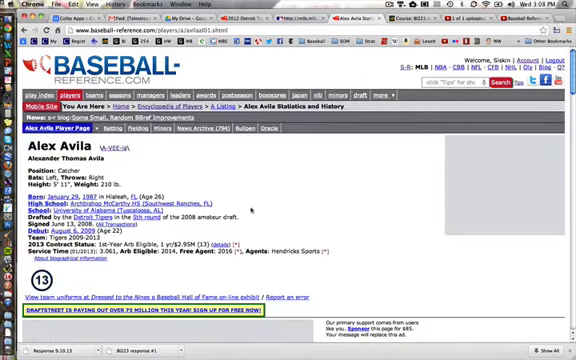
scroll("down", 3)
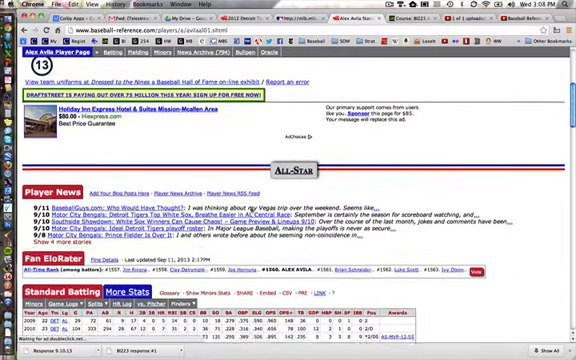
scroll("down", 3)
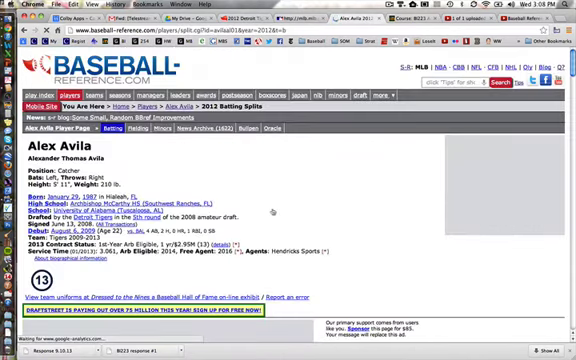
scroll("down", 3)
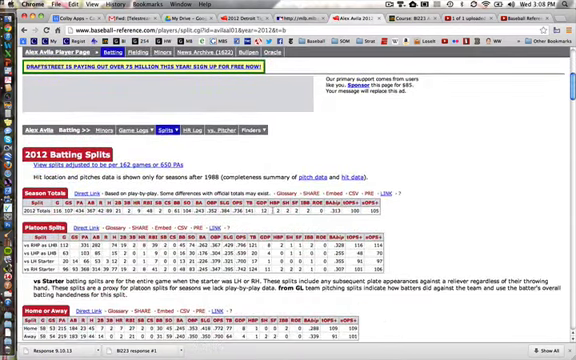
scroll("down", 3)
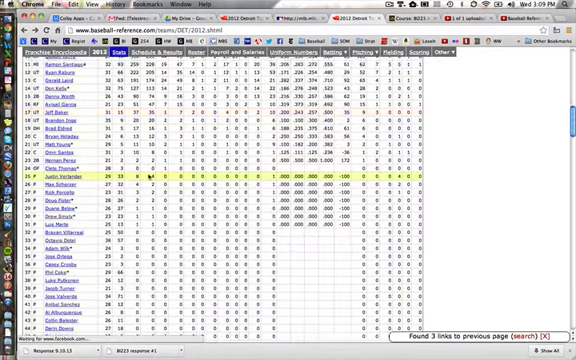
scroll("down", 3)
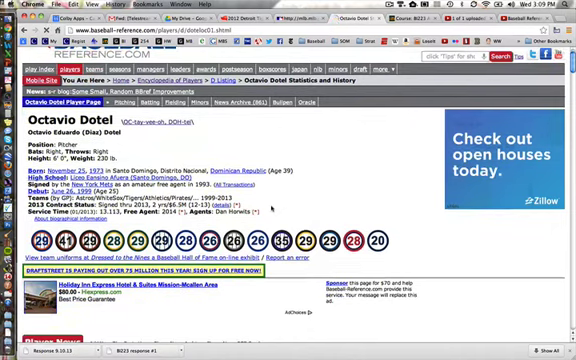
scroll("down", 3)
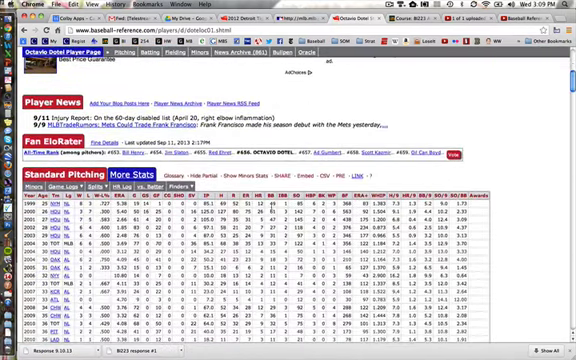
scroll("down", 3)
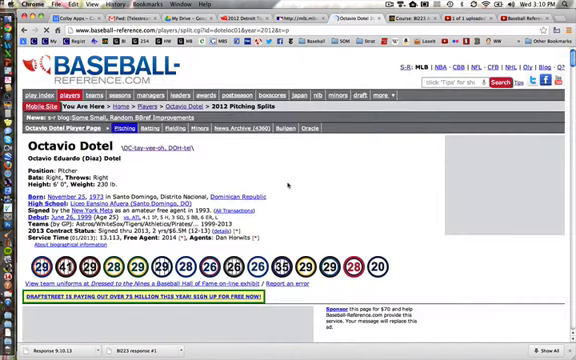
scroll("down", 3)
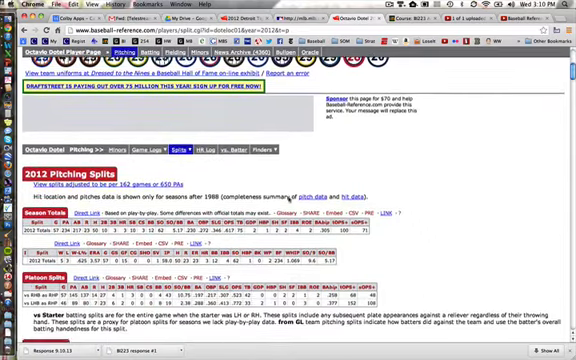